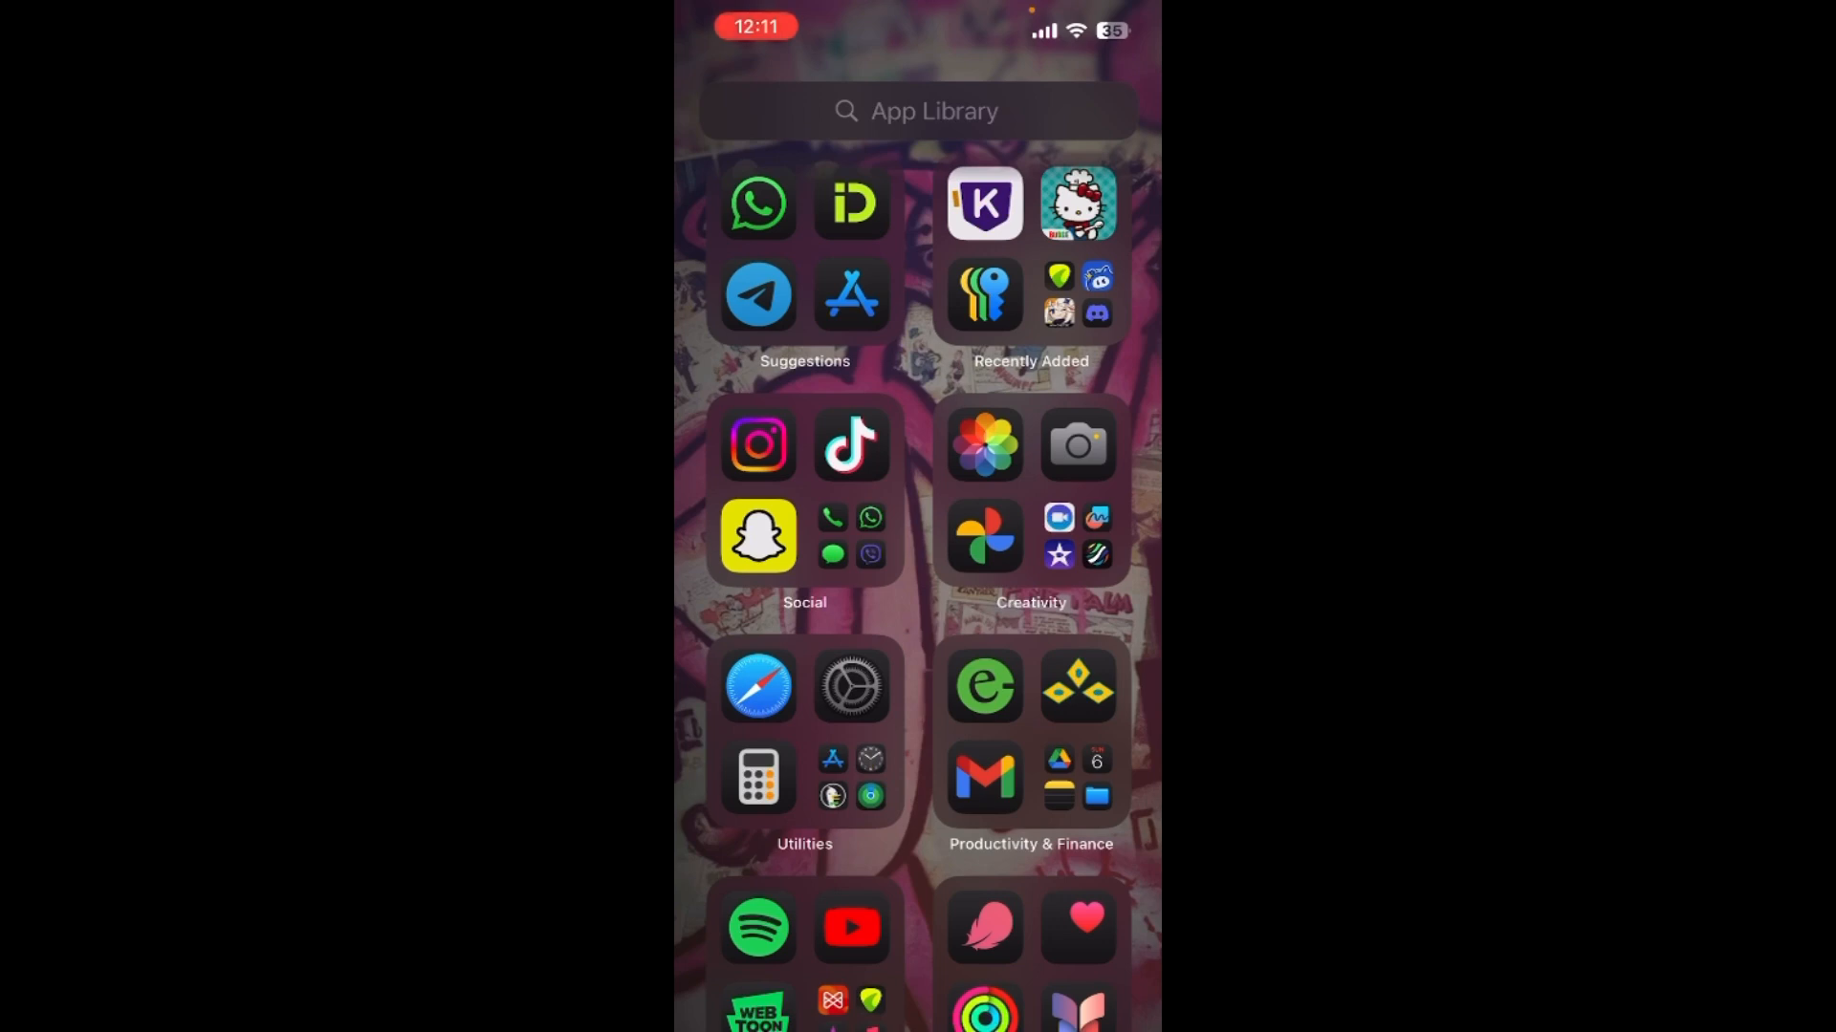
# Step: Launch TikTok from the App Library's Social folder onto its For You feed
pyautogui.click(849, 445)
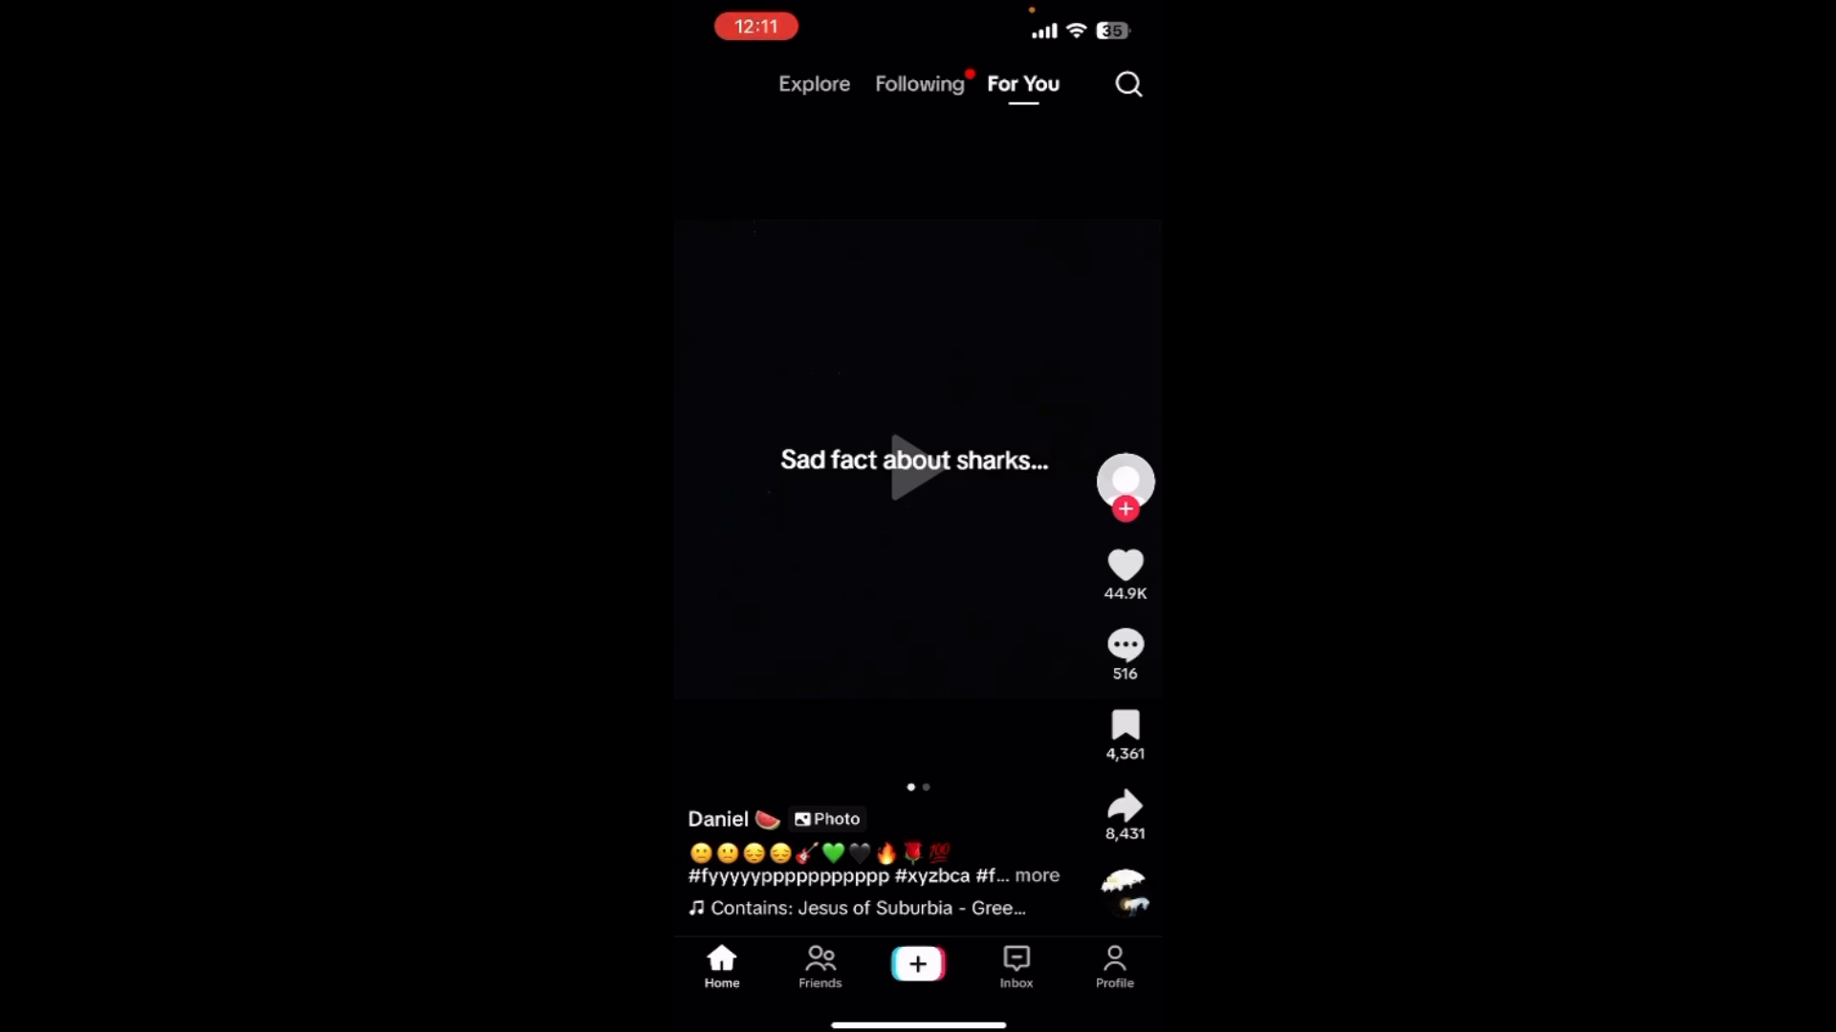
# Step: Go to your own Profile and bring up its menu listing Settings and privacy
pyautogui.click(1112, 966)
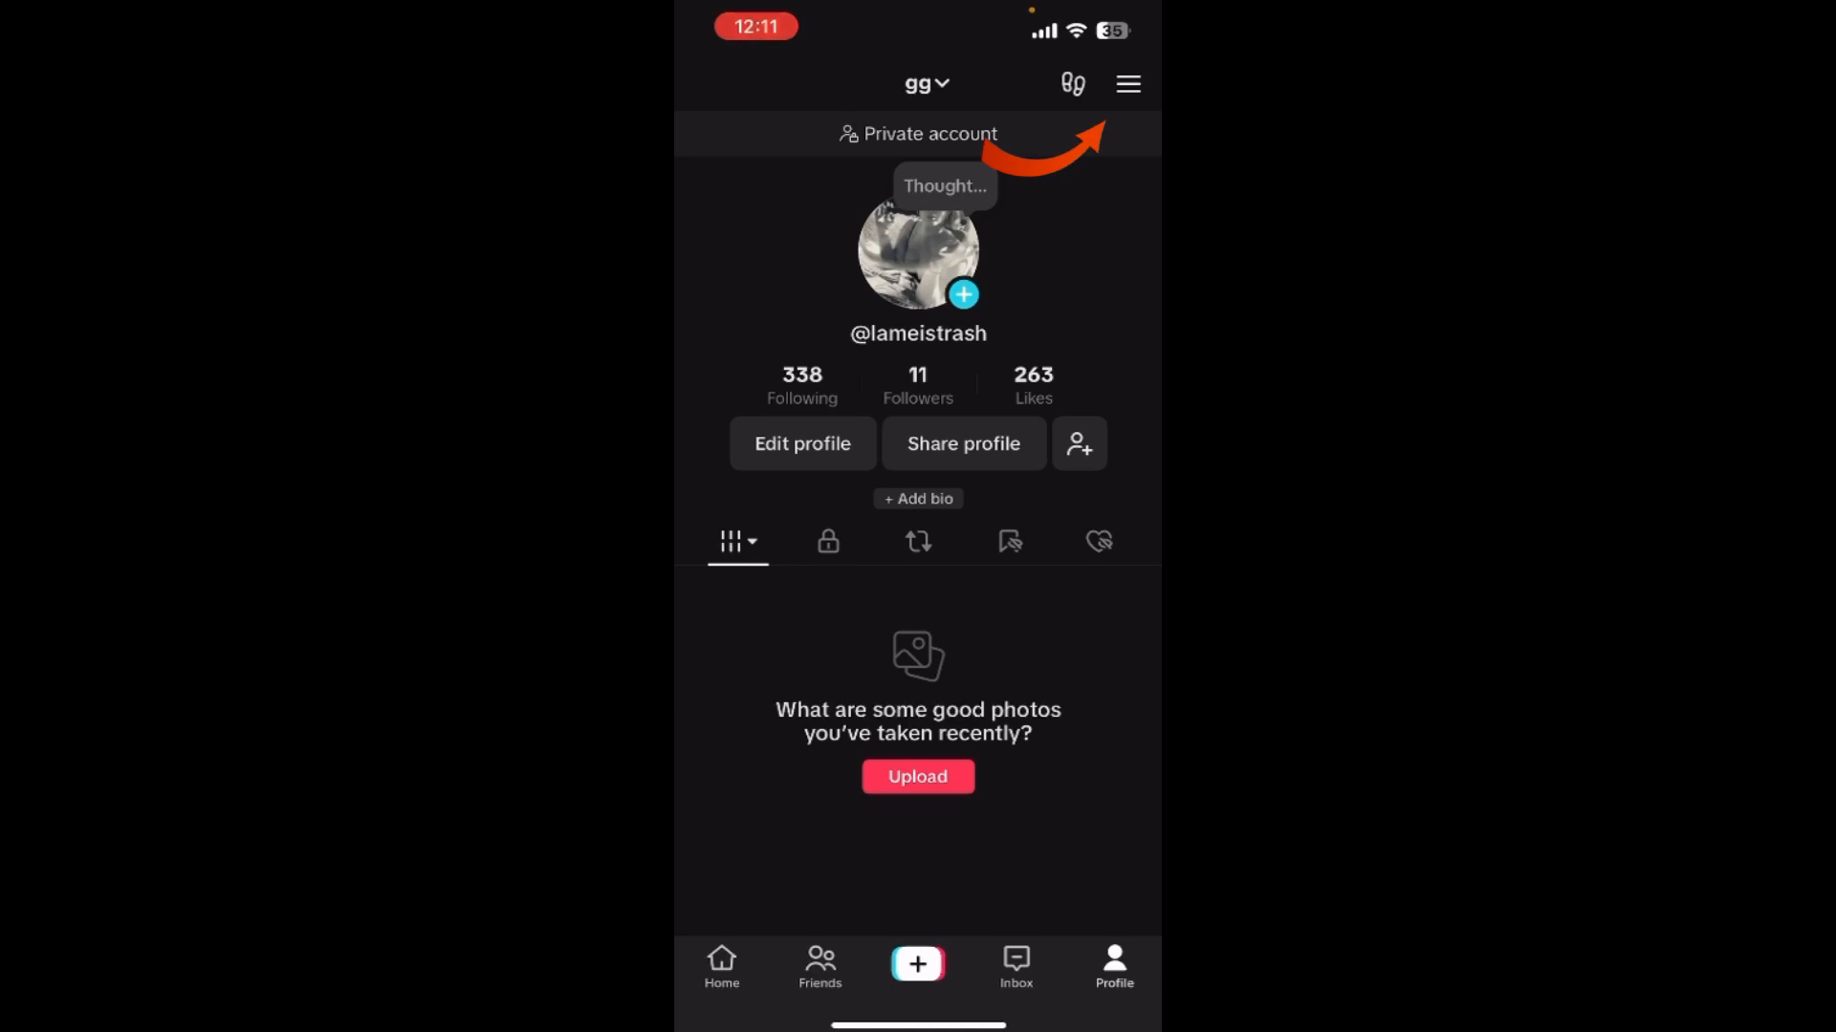
pyautogui.click(1128, 82)
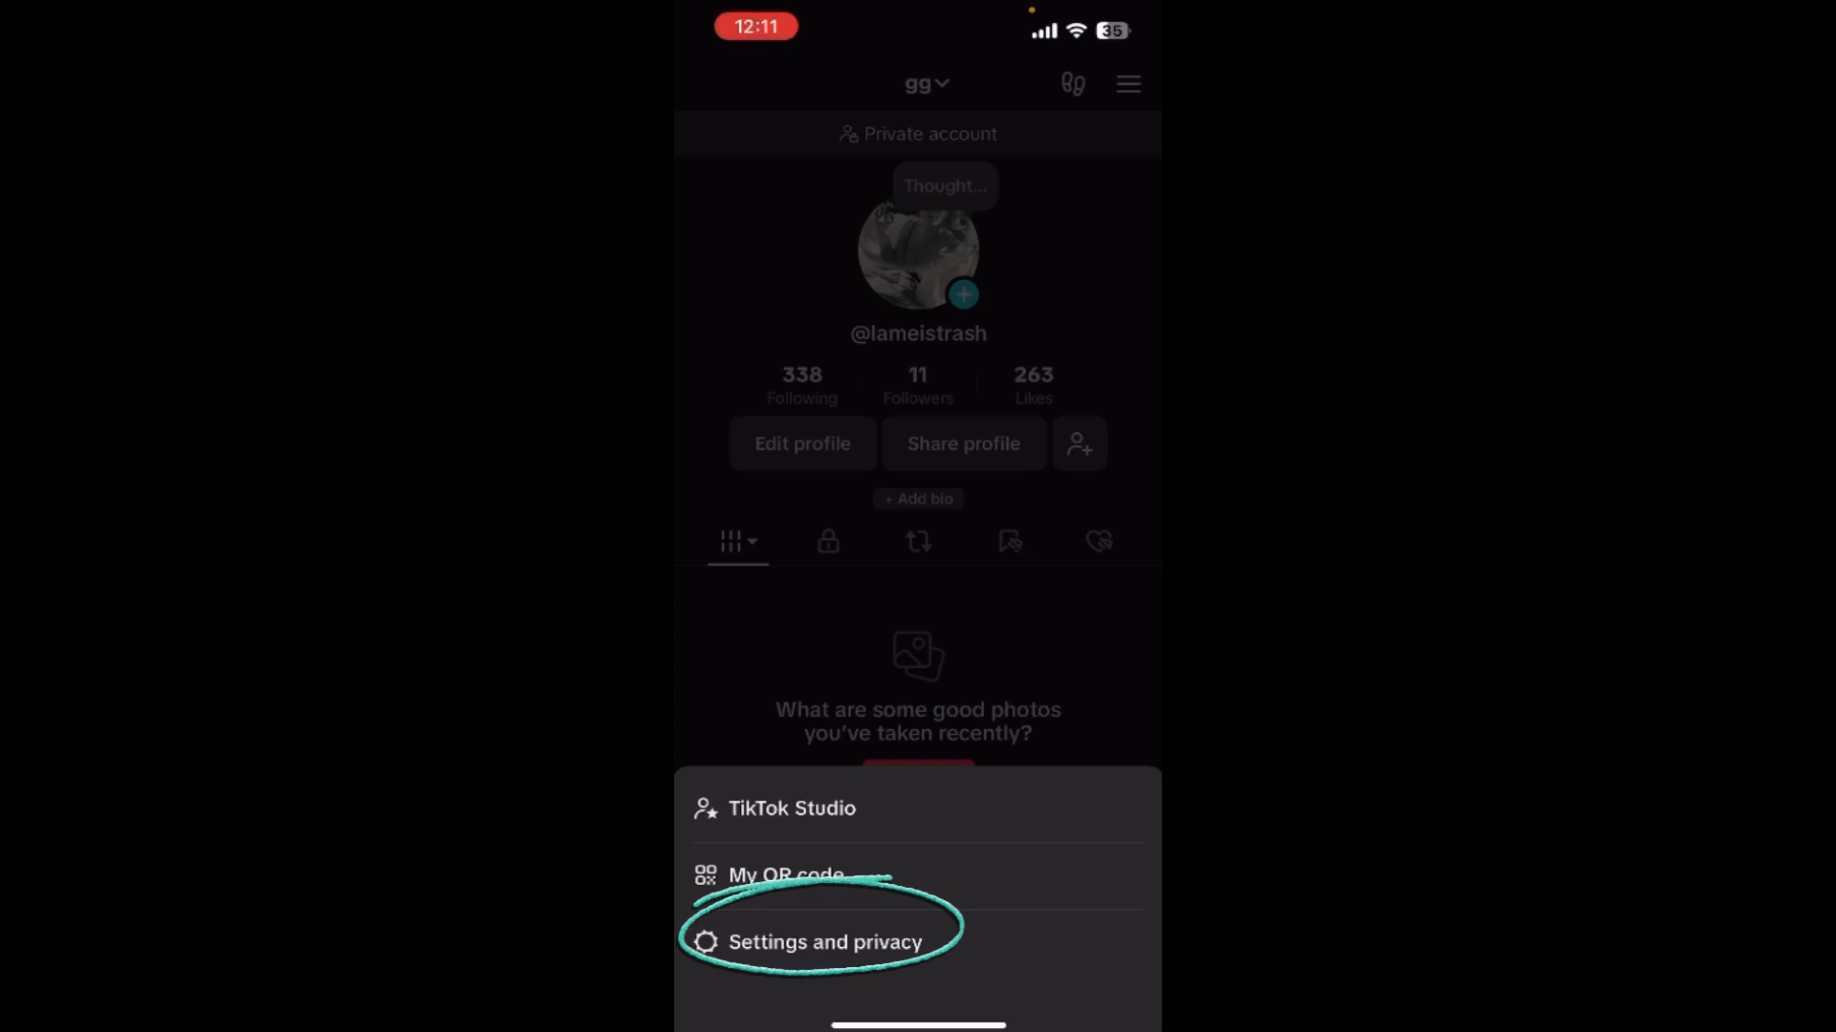
# Step: Enter Settings and privacy and reveal its Account, Privacy and Security sections
pyautogui.click(824, 941)
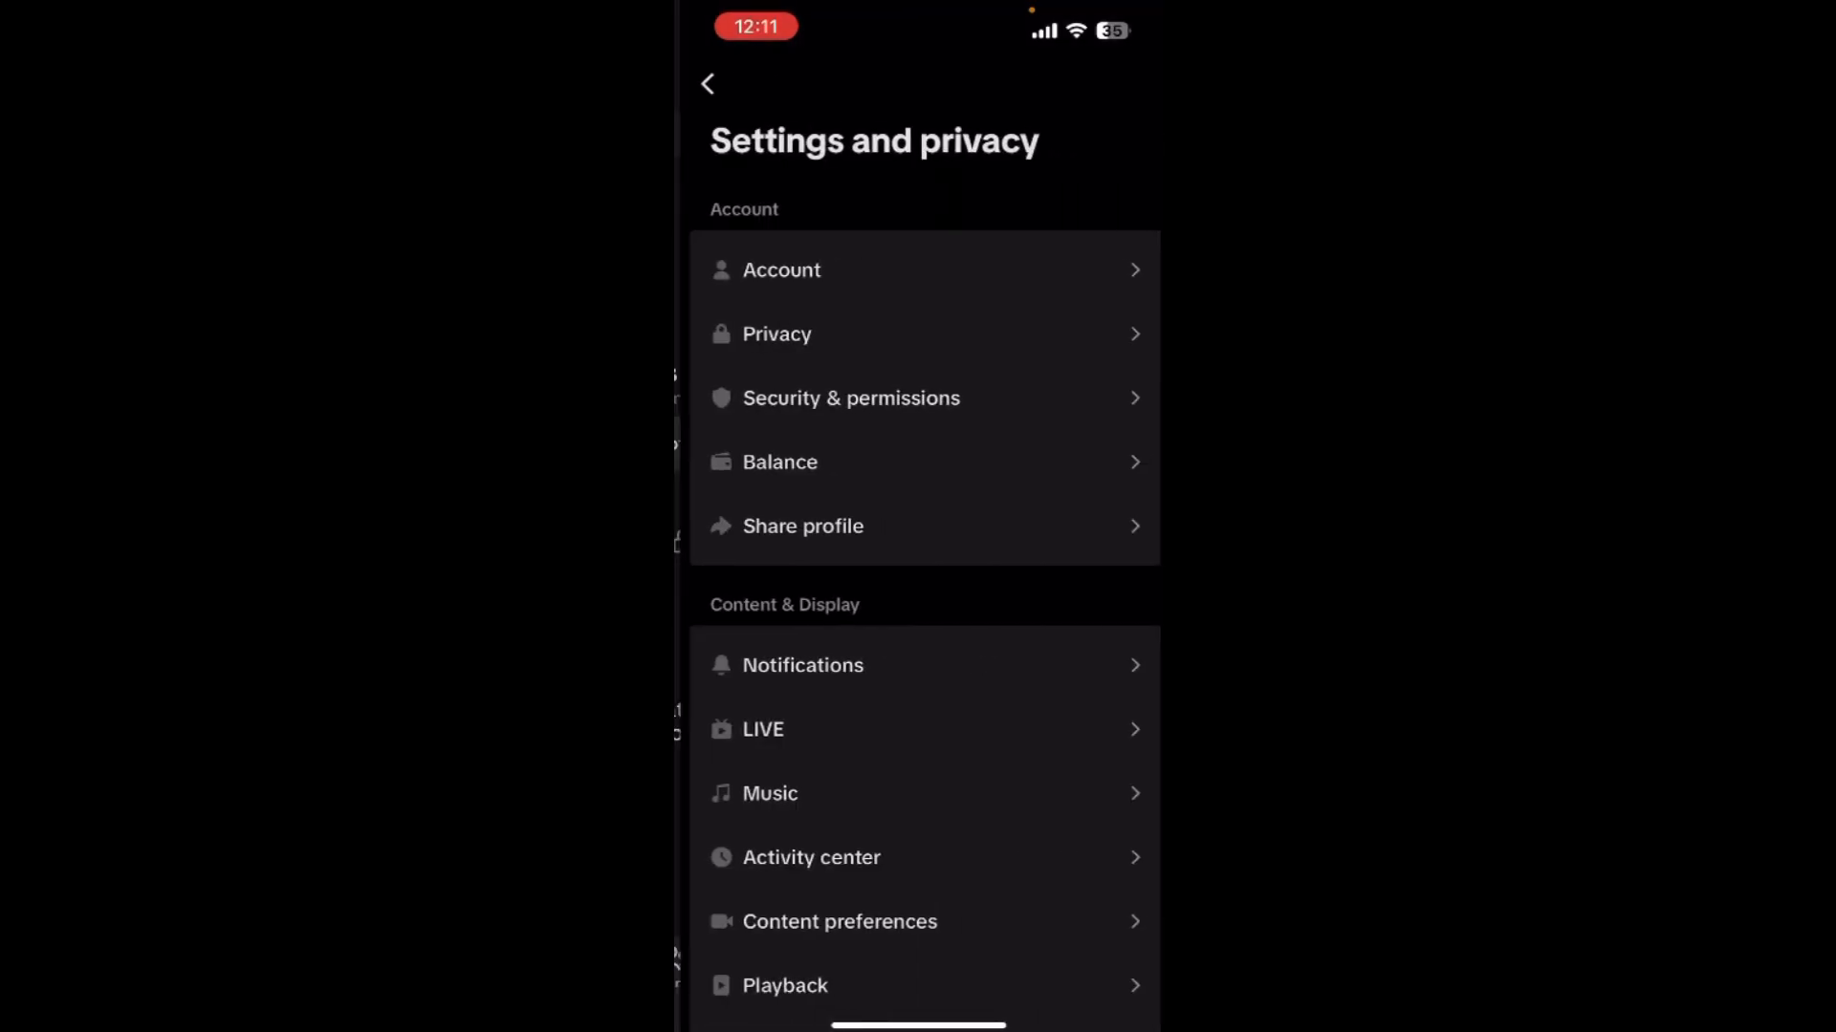
pyautogui.scroll(-3)
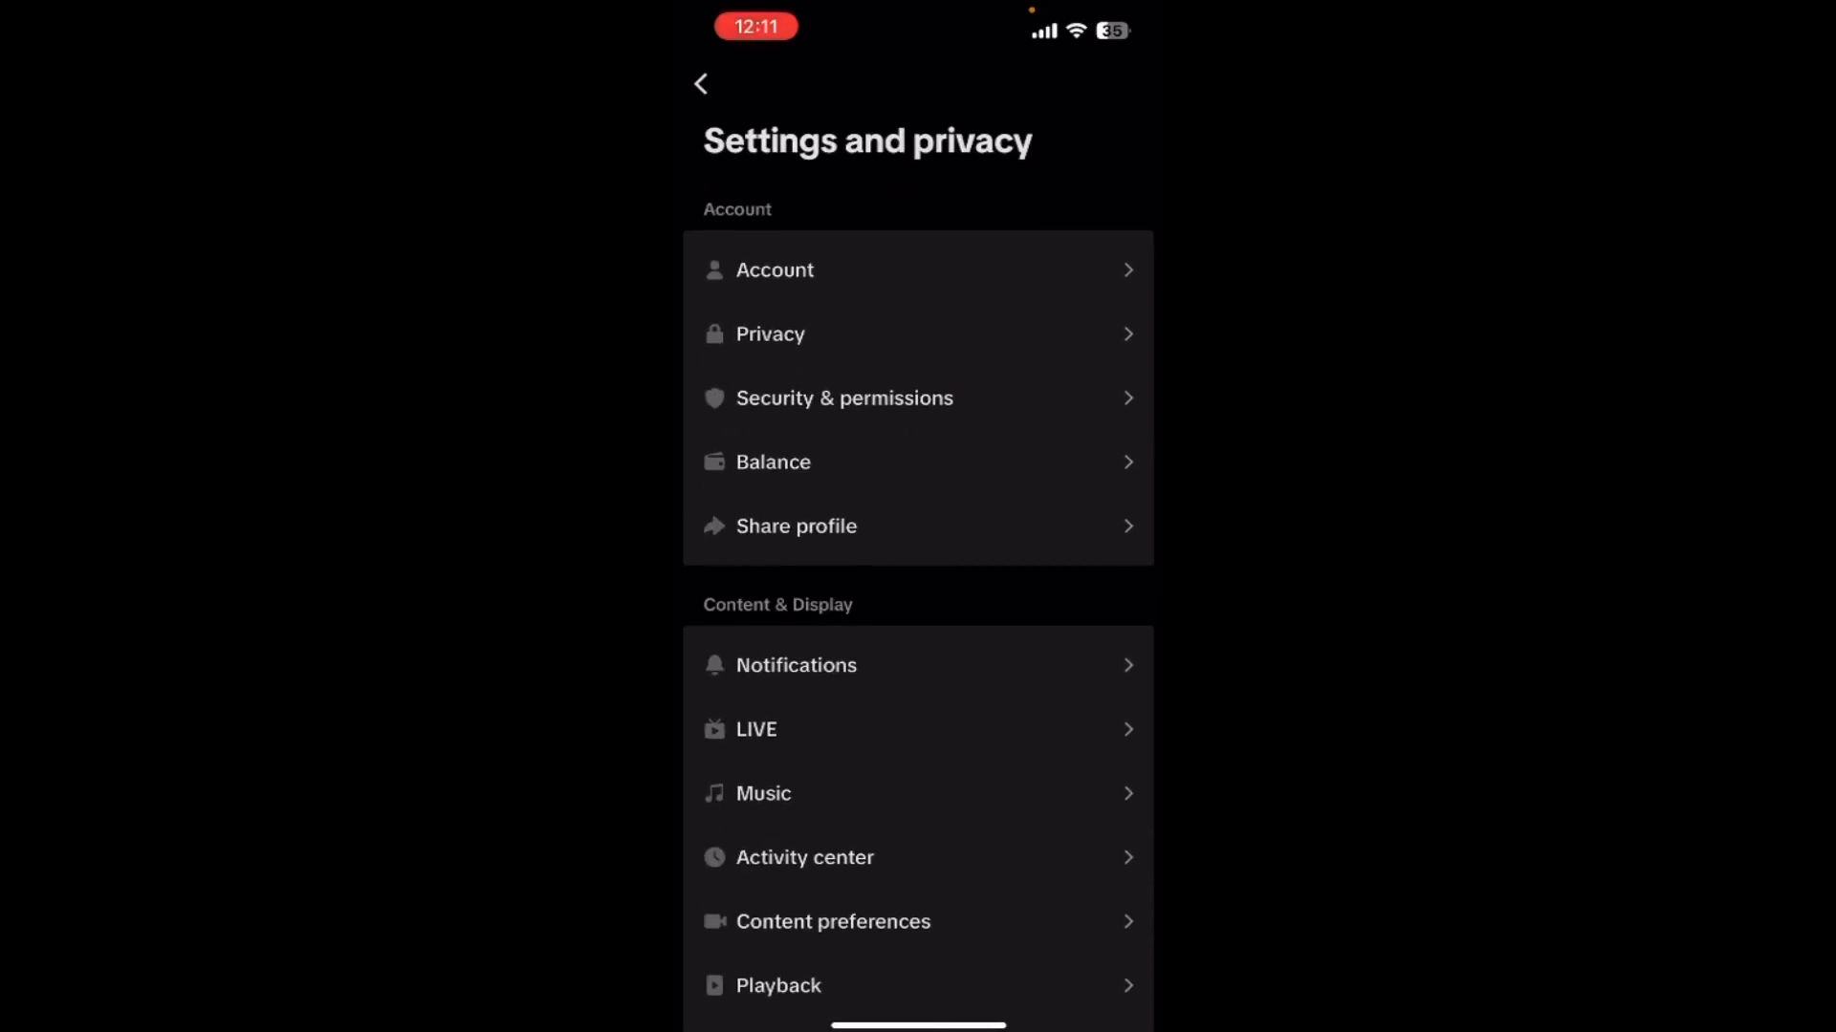
# Step: Go into Account settings toward the Password option and Create password screen
pyautogui.click(775, 270)
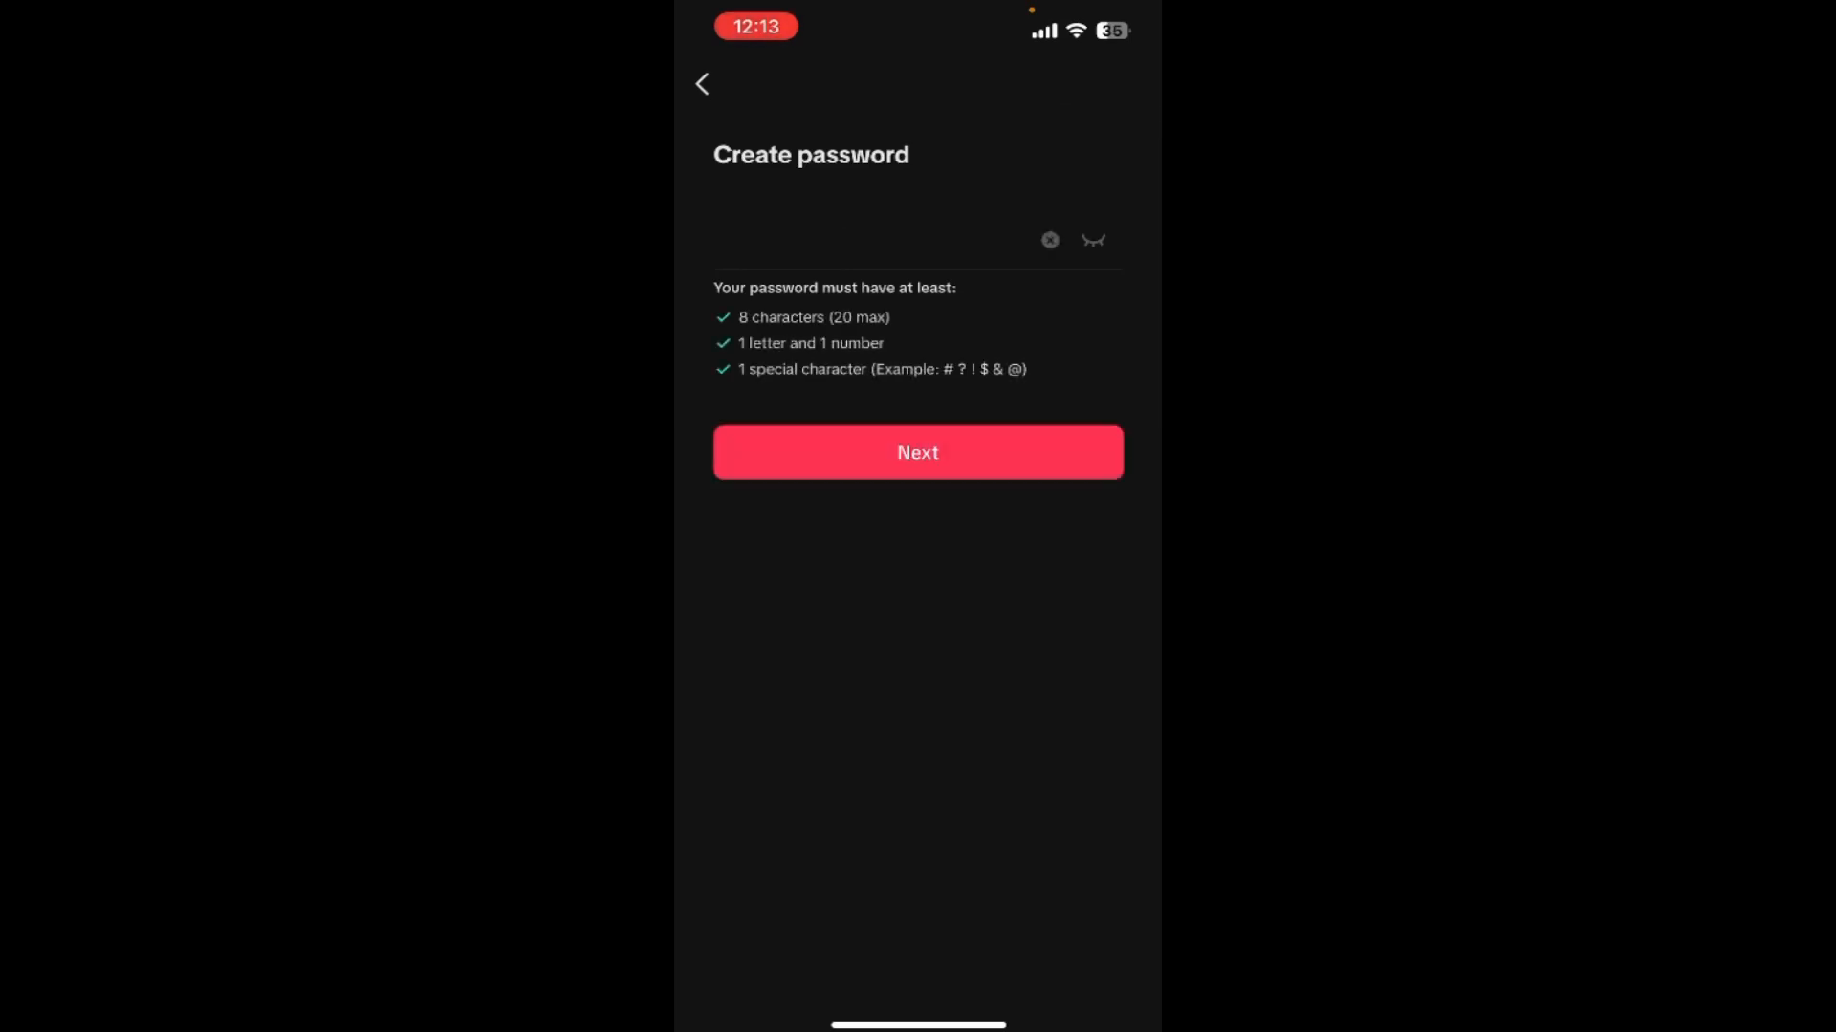
# Step: Submit the new password with Next until TikTok confirms 'Password updated'
pyautogui.click(916, 453)
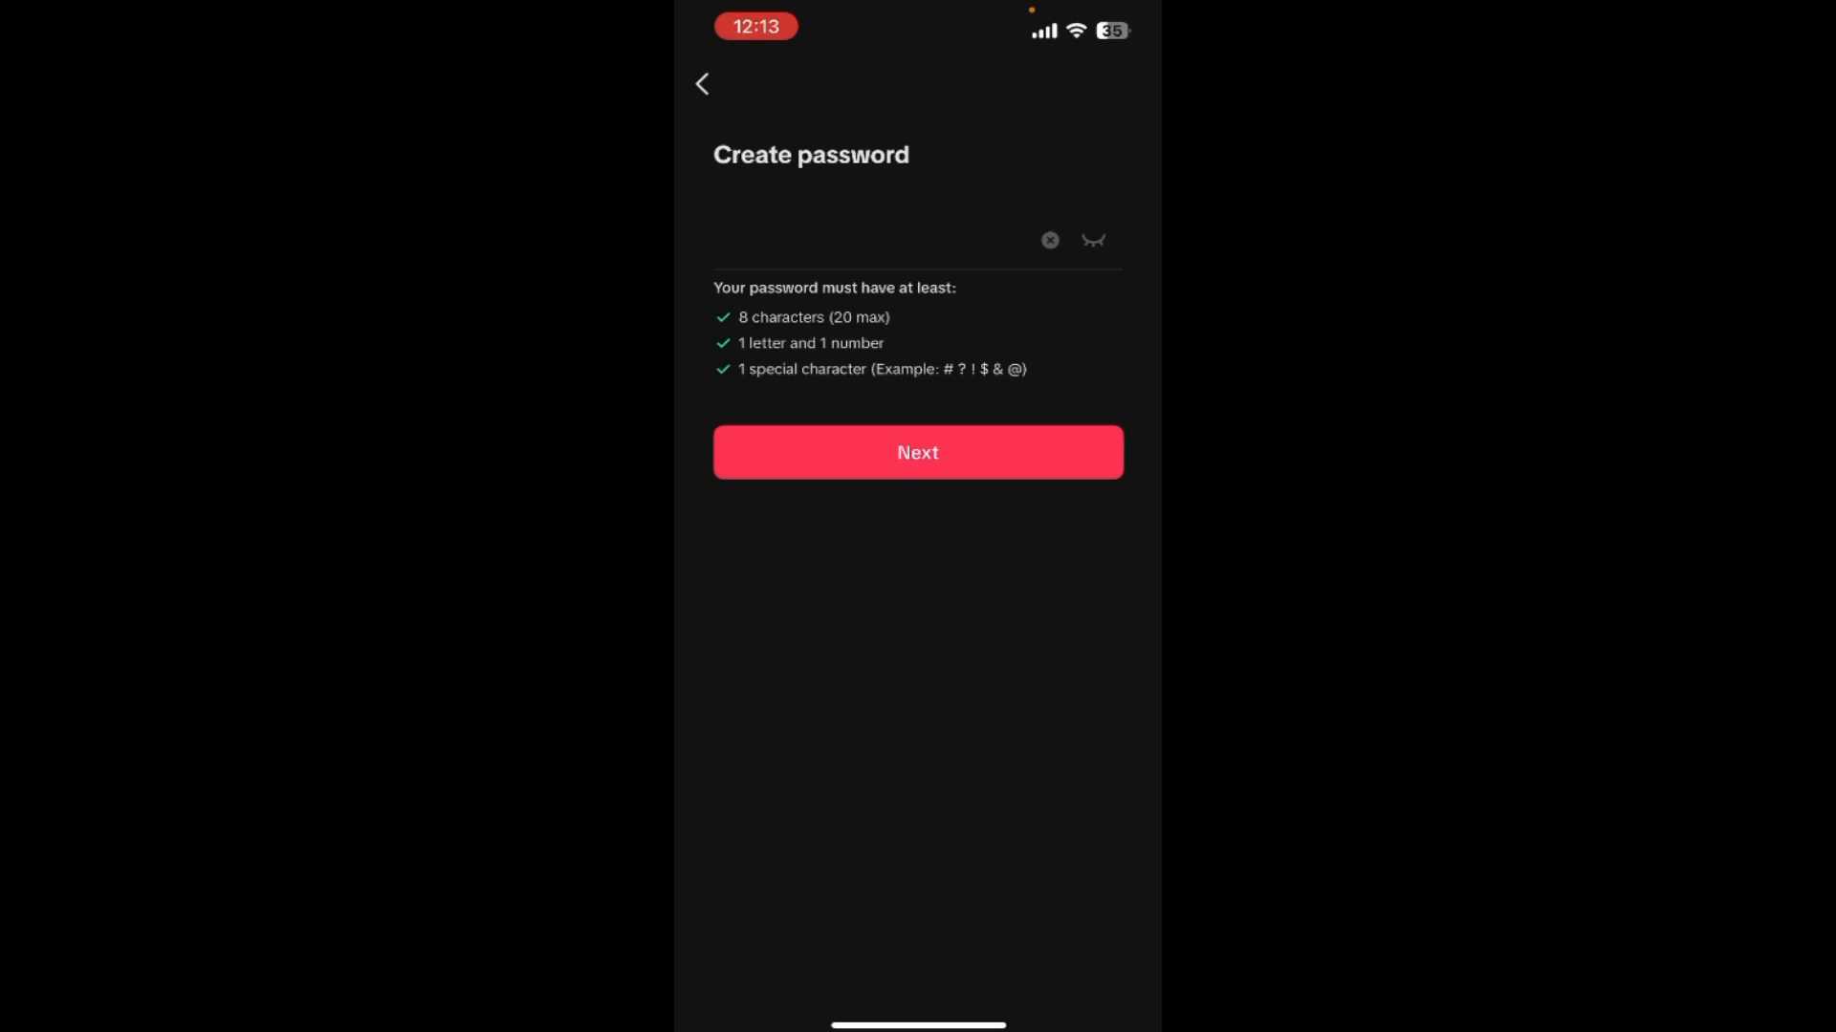
pyautogui.click(916, 453)
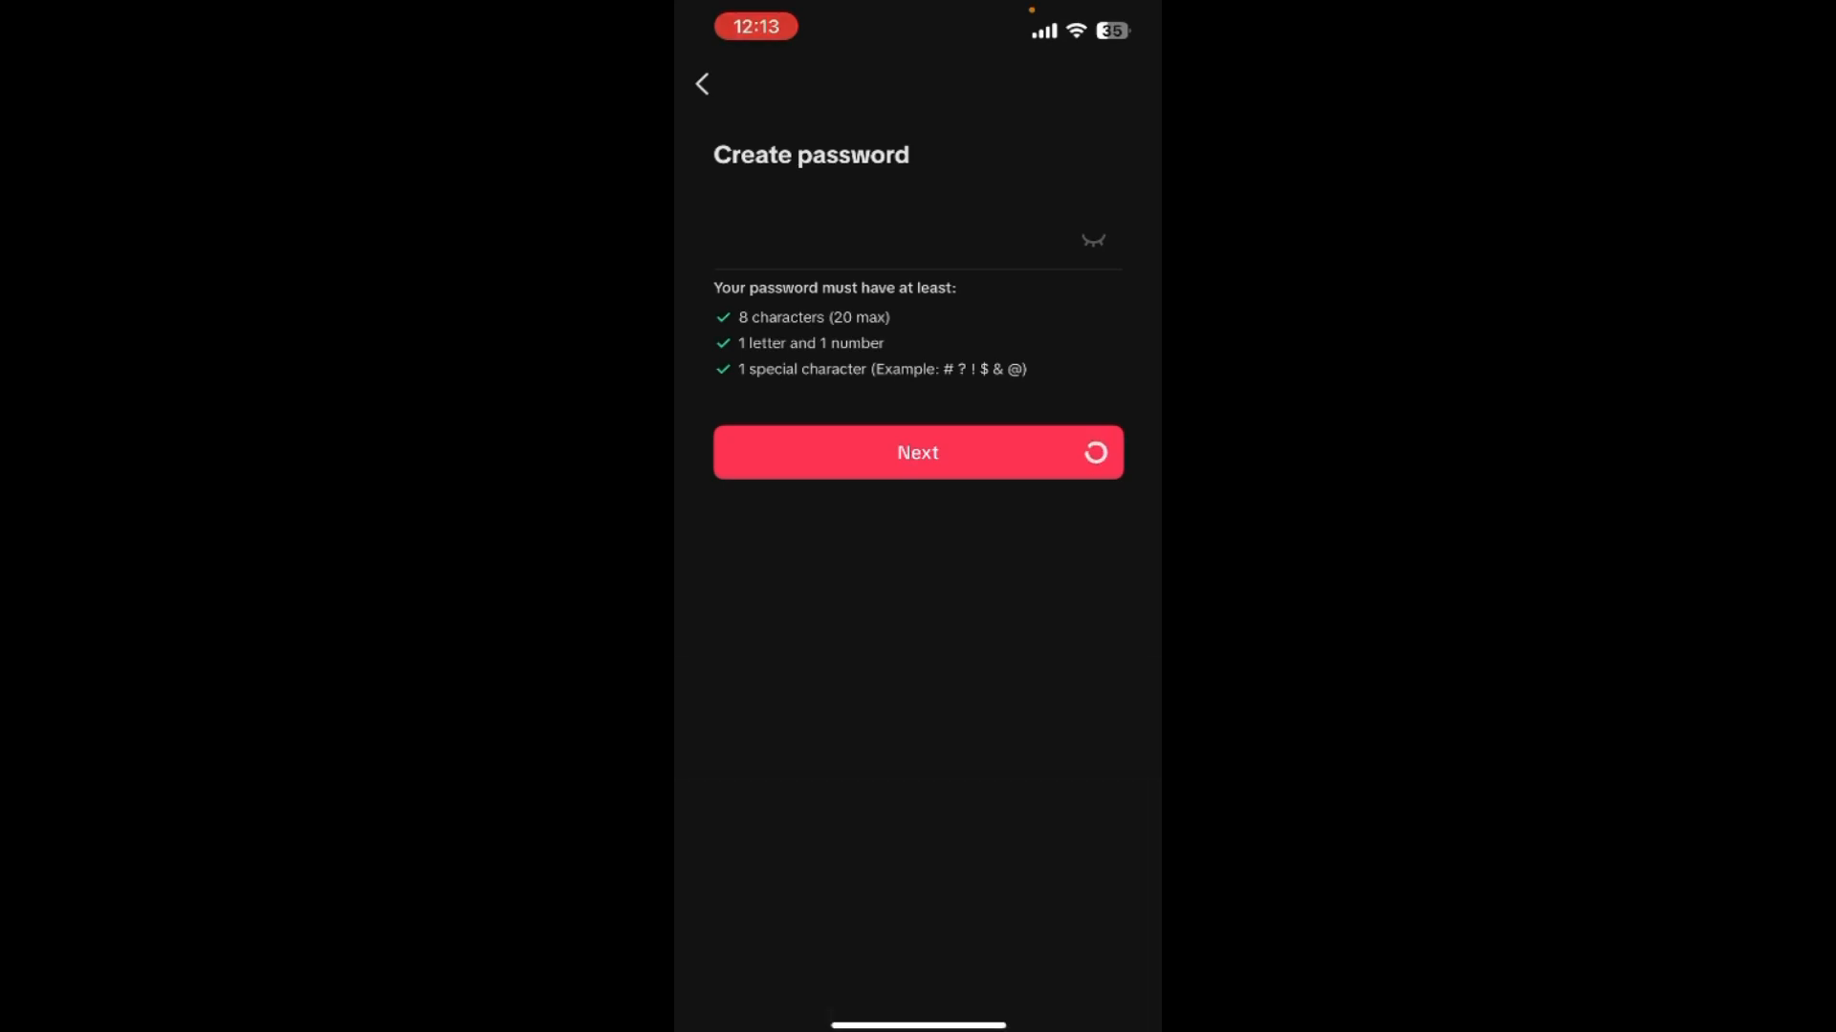
pyautogui.click(916, 452)
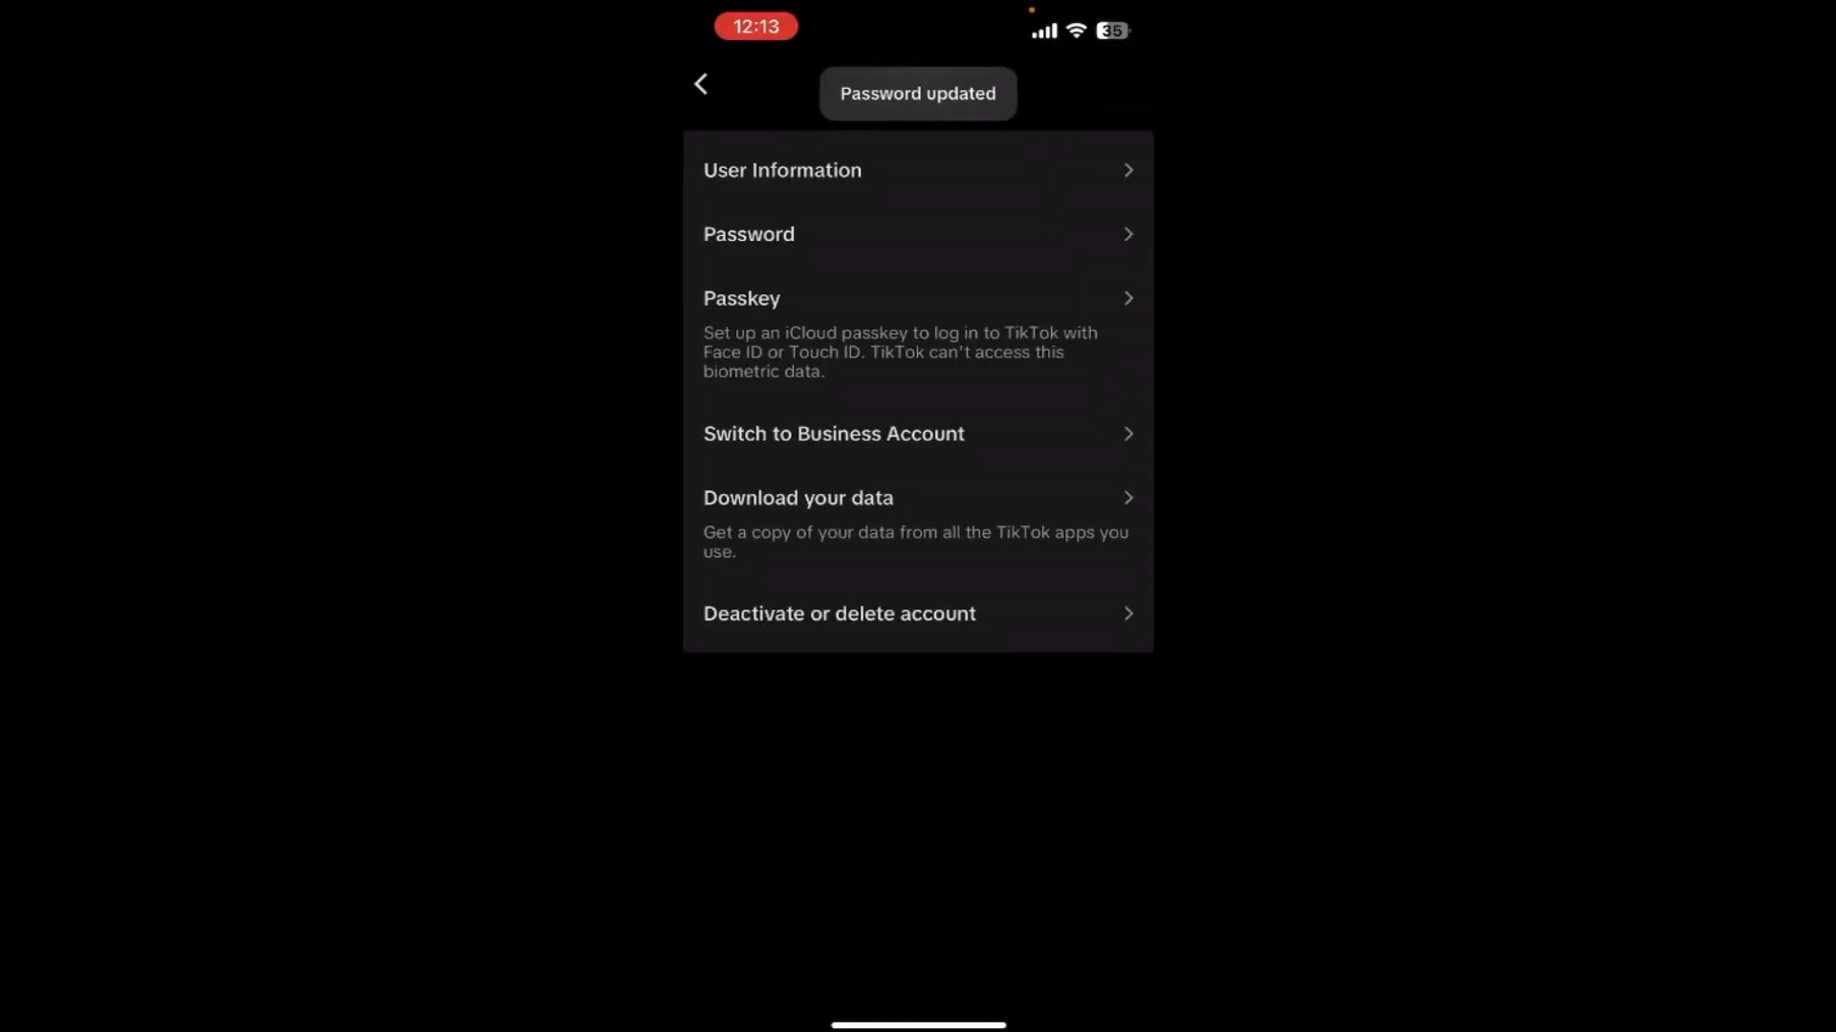